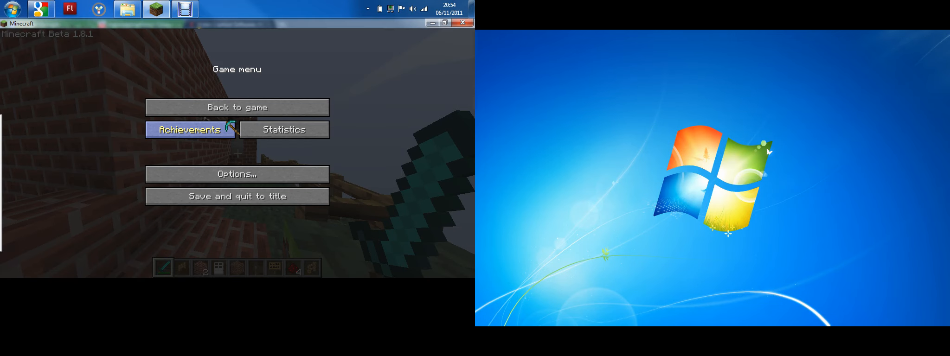
mouse_move(236, 107)
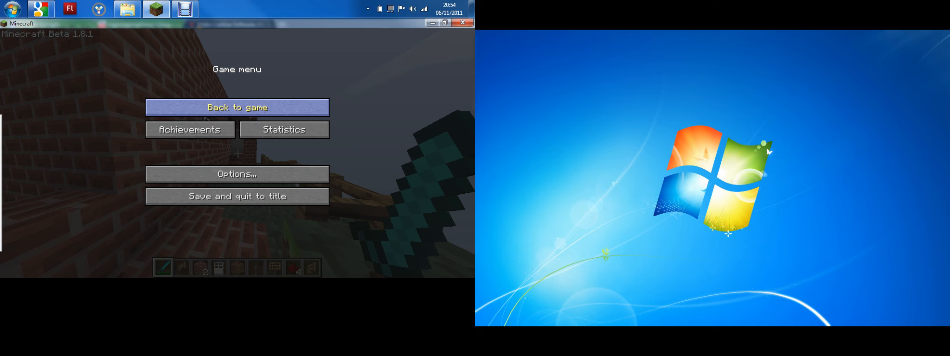
Step: Resume play from the game menu and look inside the chest holding a diamond sword
click(236, 107)
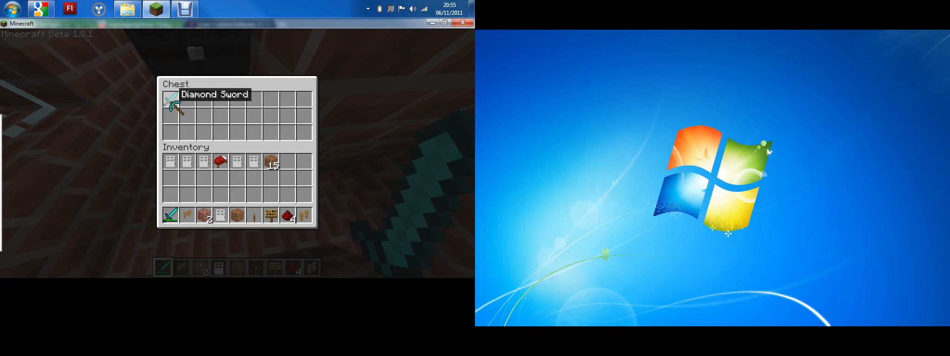
key(Escape)
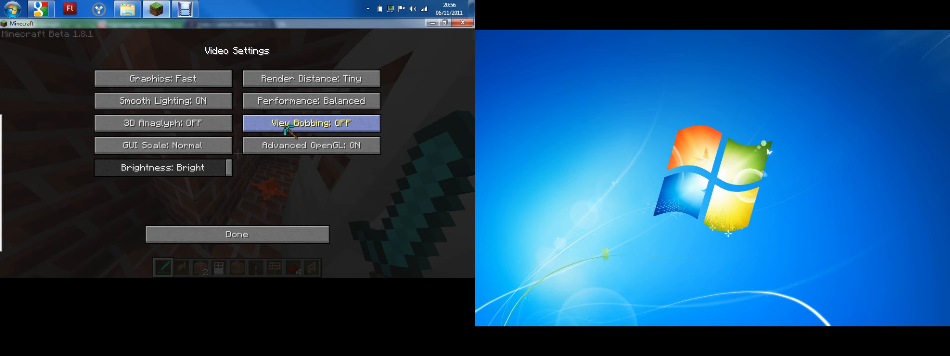
mouse_move(162, 78)
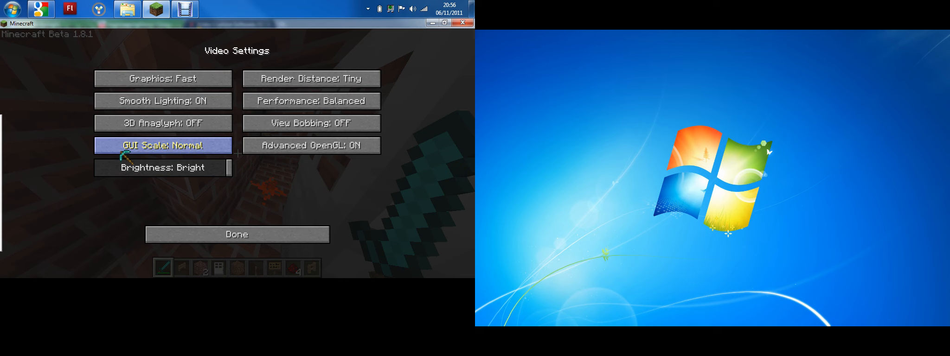
mouse_move(161, 168)
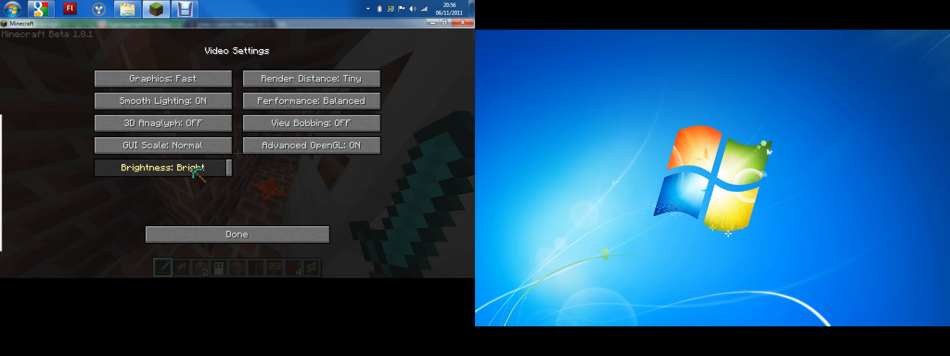
mouse_move(237, 234)
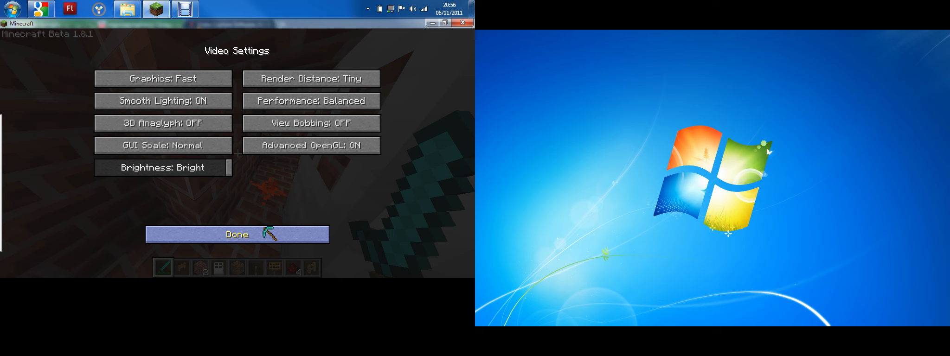
click(236, 234)
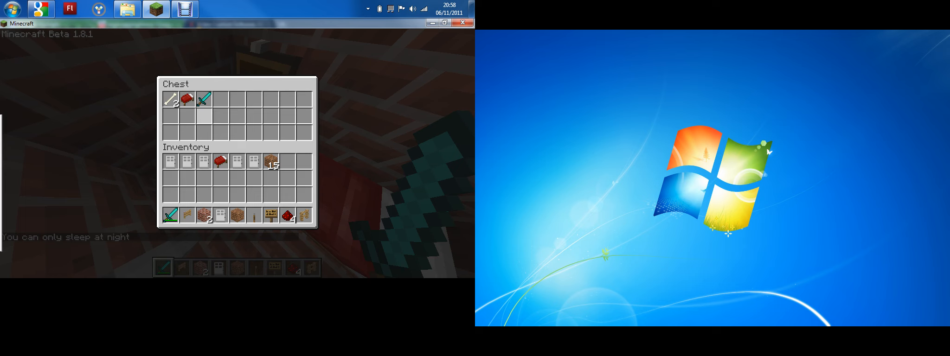
Step: Close the chest and bring up the game menu over the brick house
key(Escape)
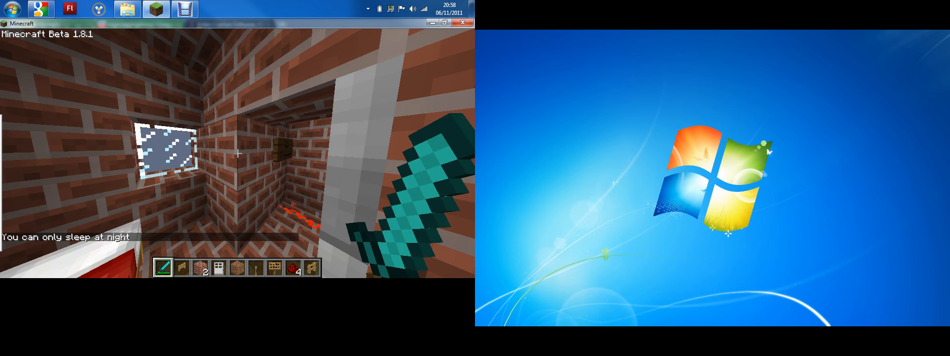
key(Escape)
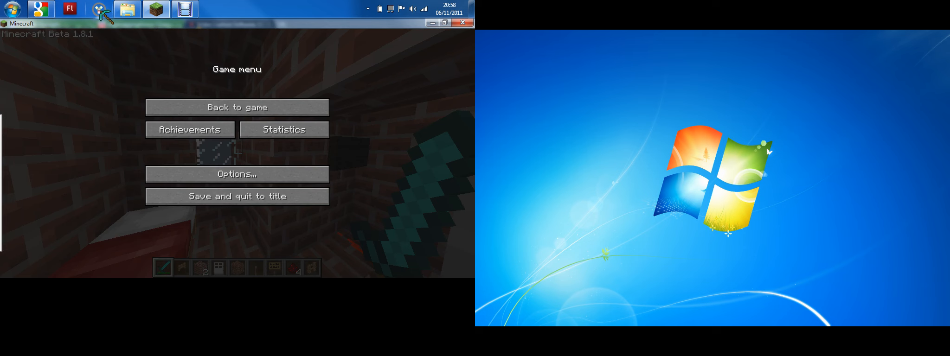